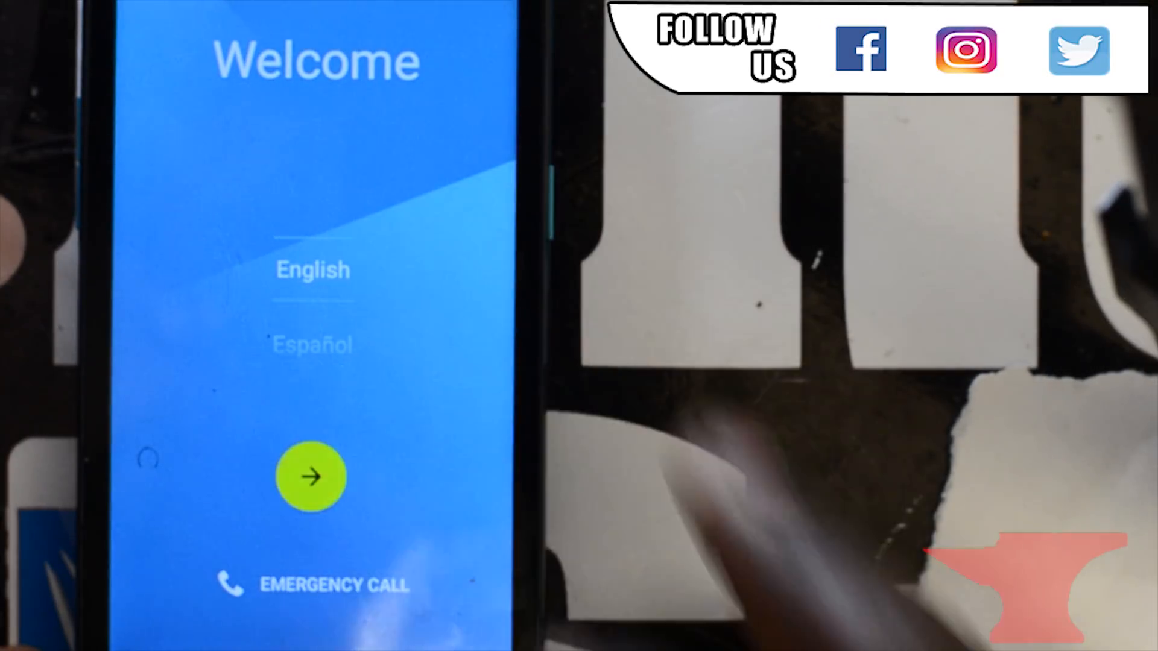
From the Welcome screen, follow the accessibility/keyboard shortcut path into Google Keyboard Settings
click(310, 476)
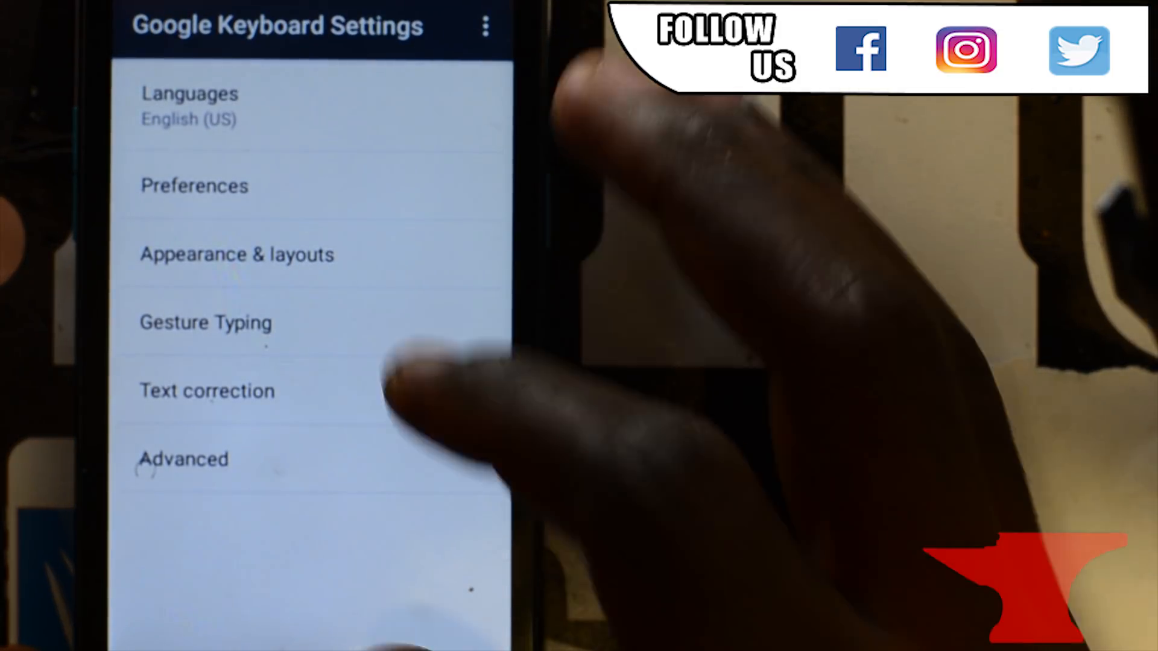
Open the English (United States) personal dictionary's add-word screen and search for 'g'
click(207, 391)
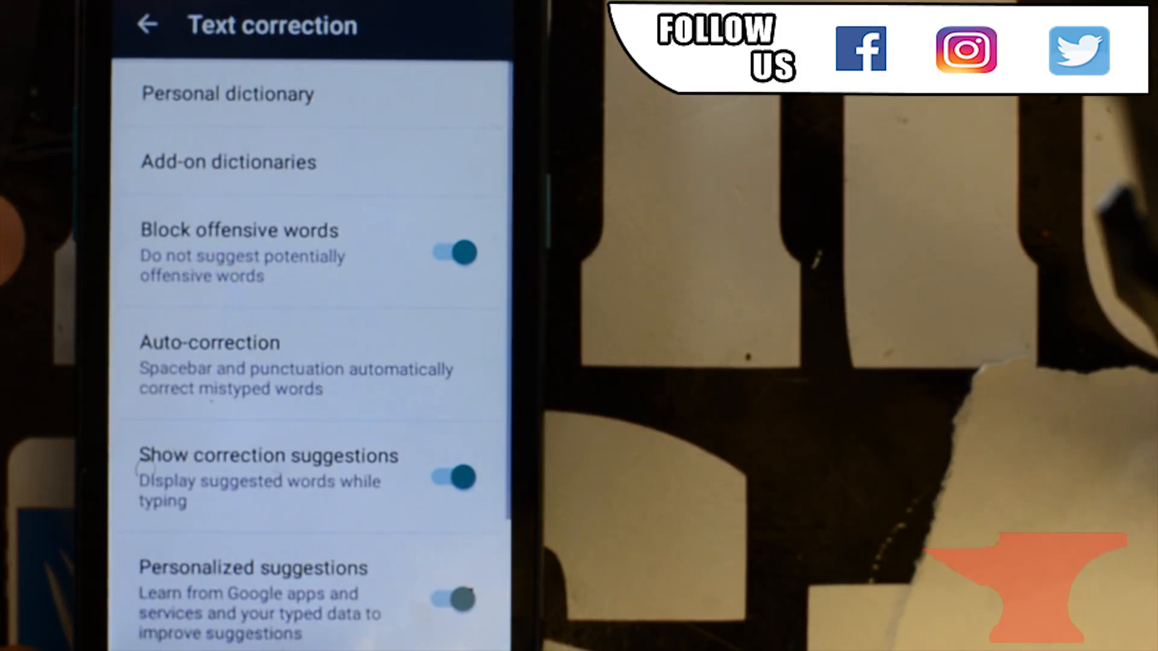
click(227, 92)
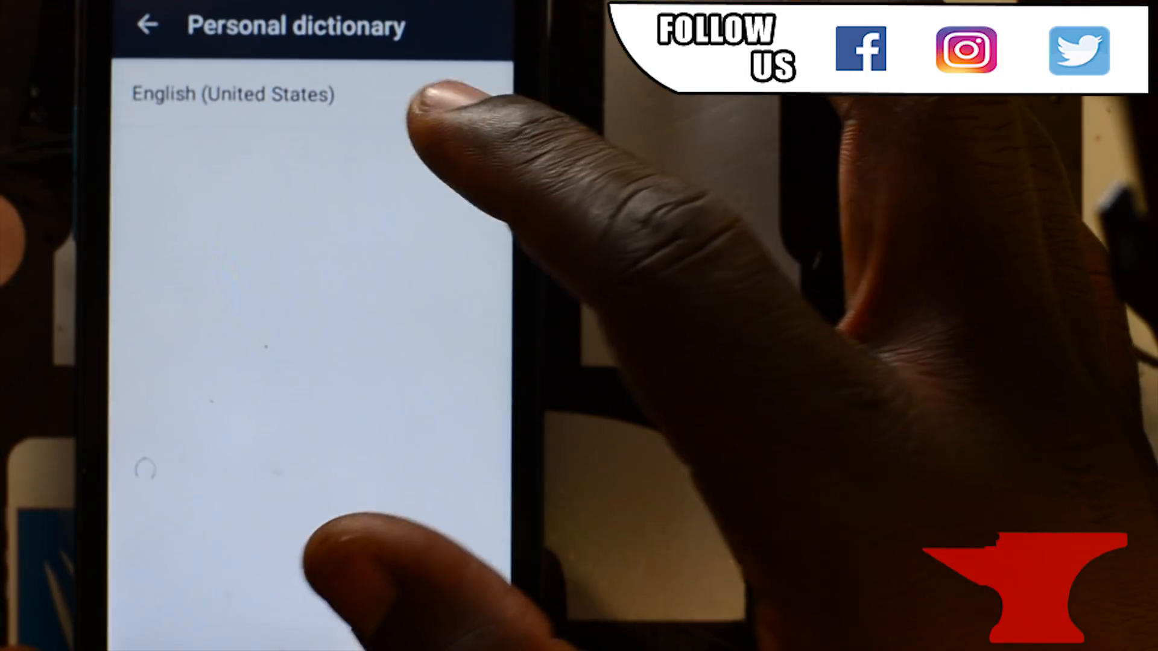
click(233, 94)
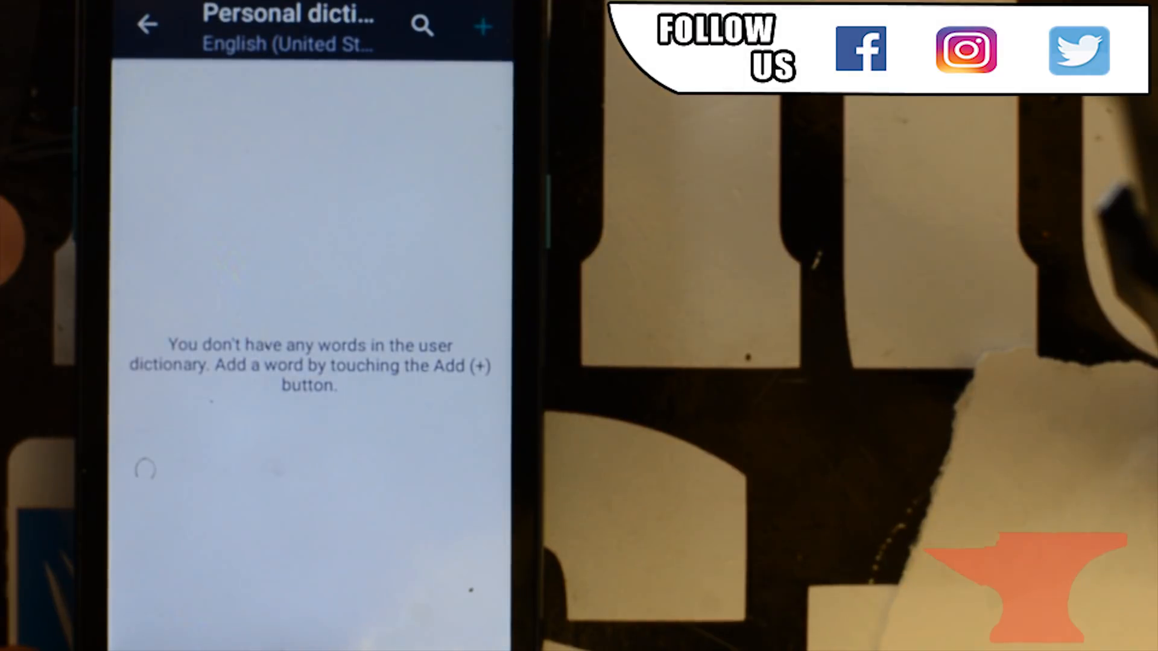
click(482, 26)
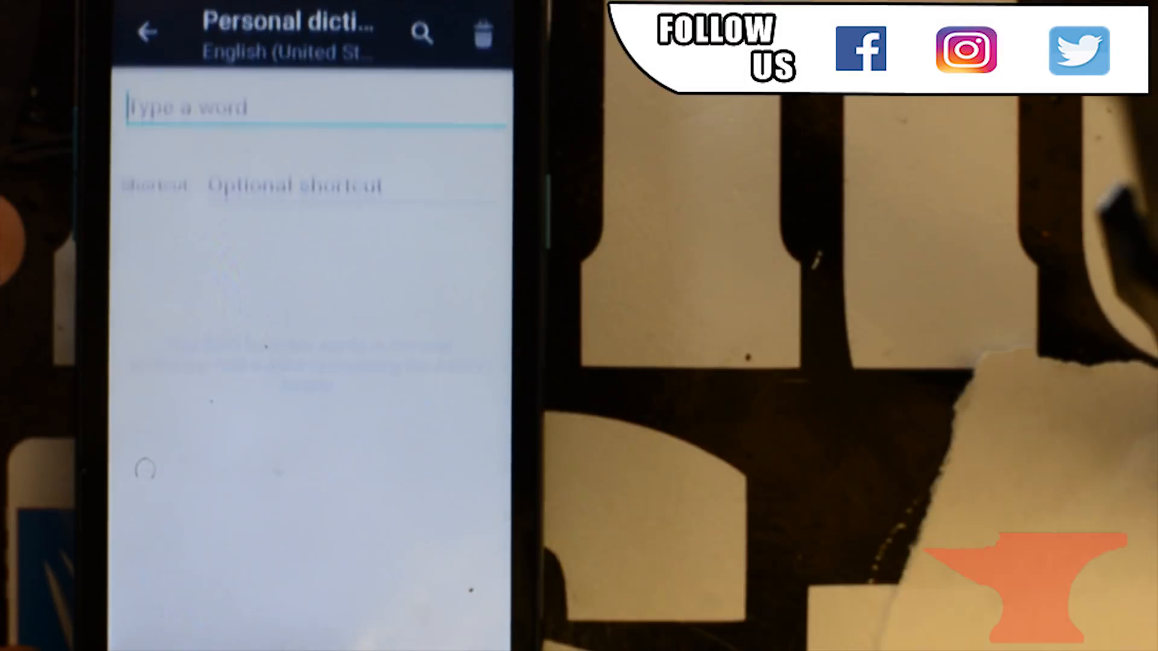
click(310, 108)
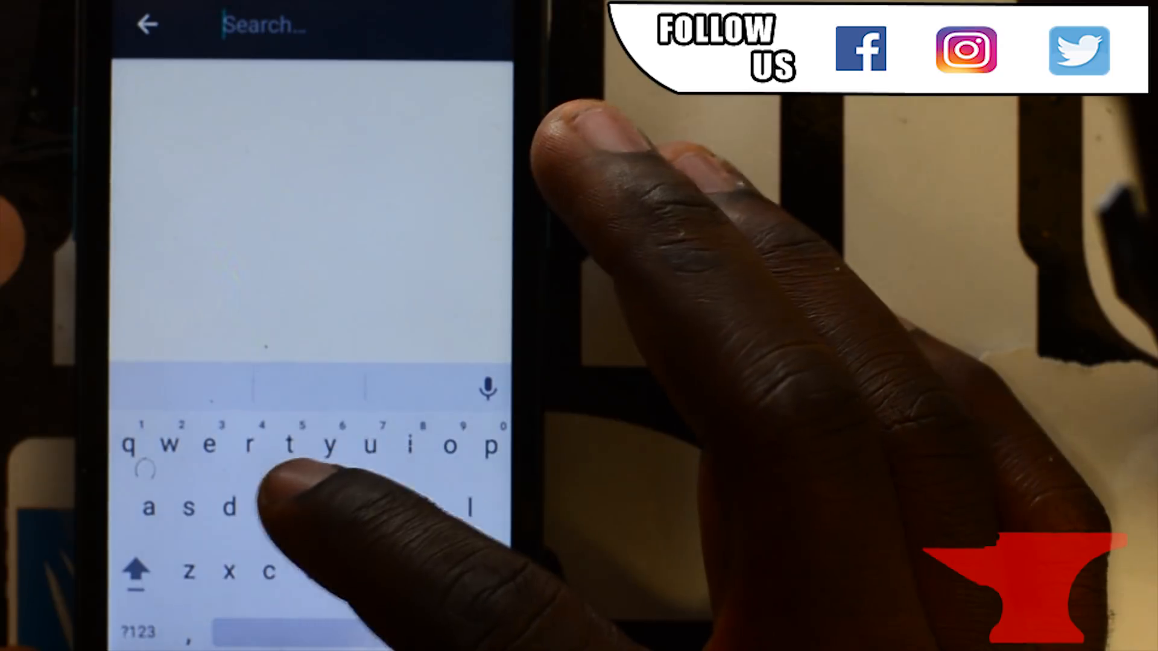
text(g)
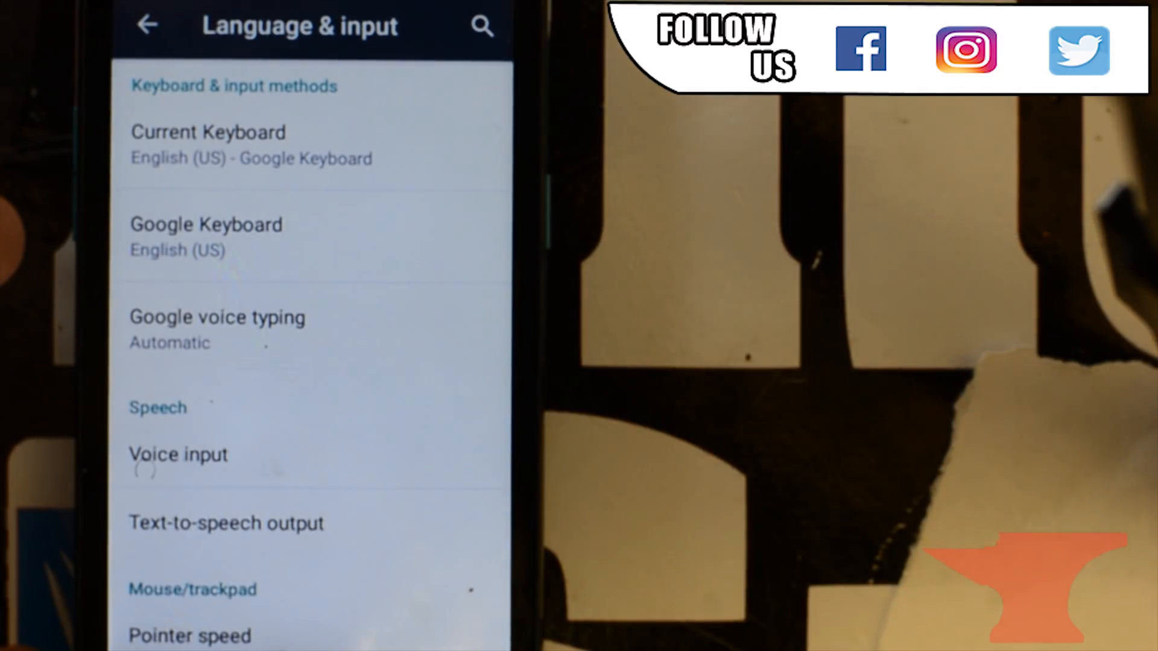
Open Google text-to-speech's Install voice data page and its Open-source licenses notices
click(226, 523)
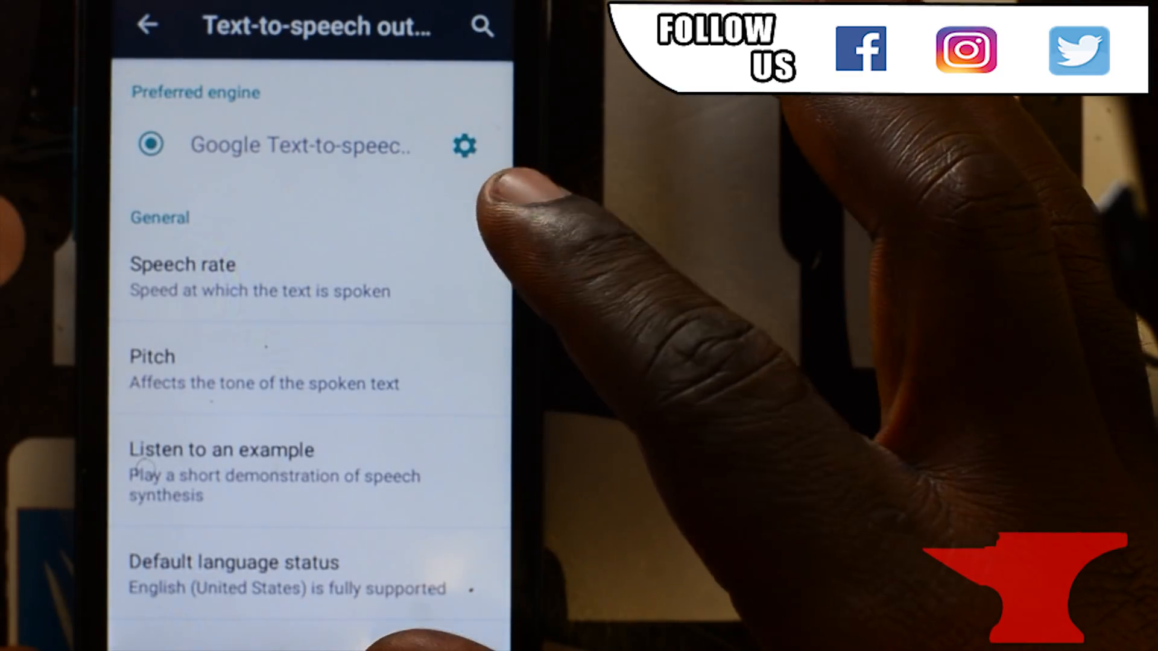
click(464, 145)
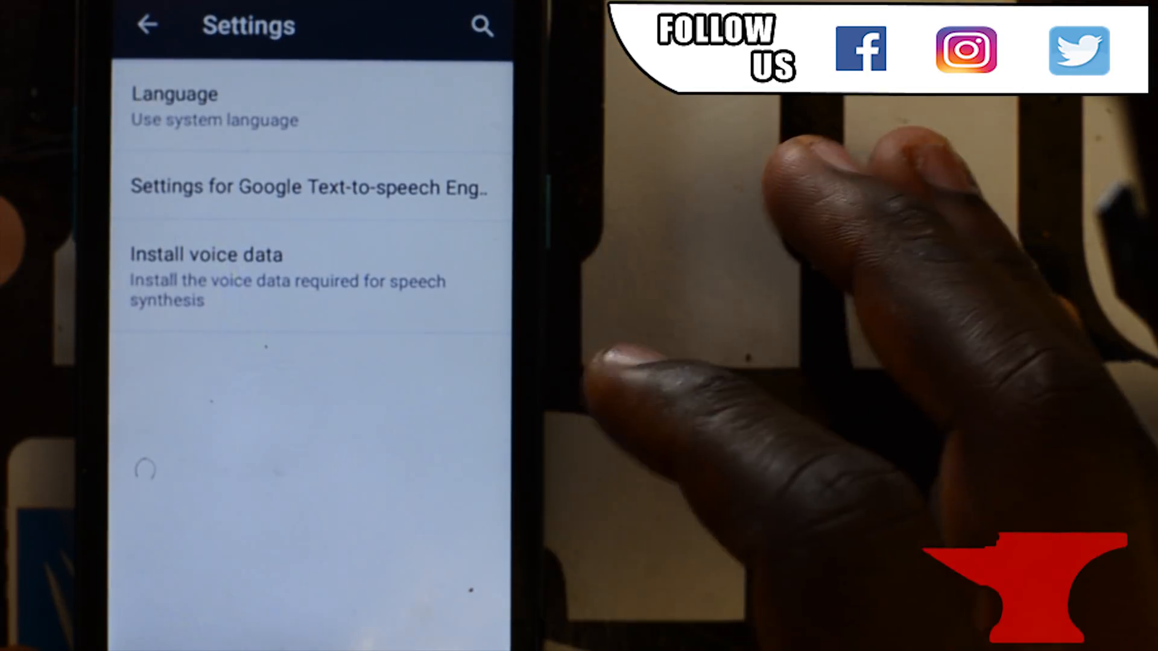
click(204, 254)
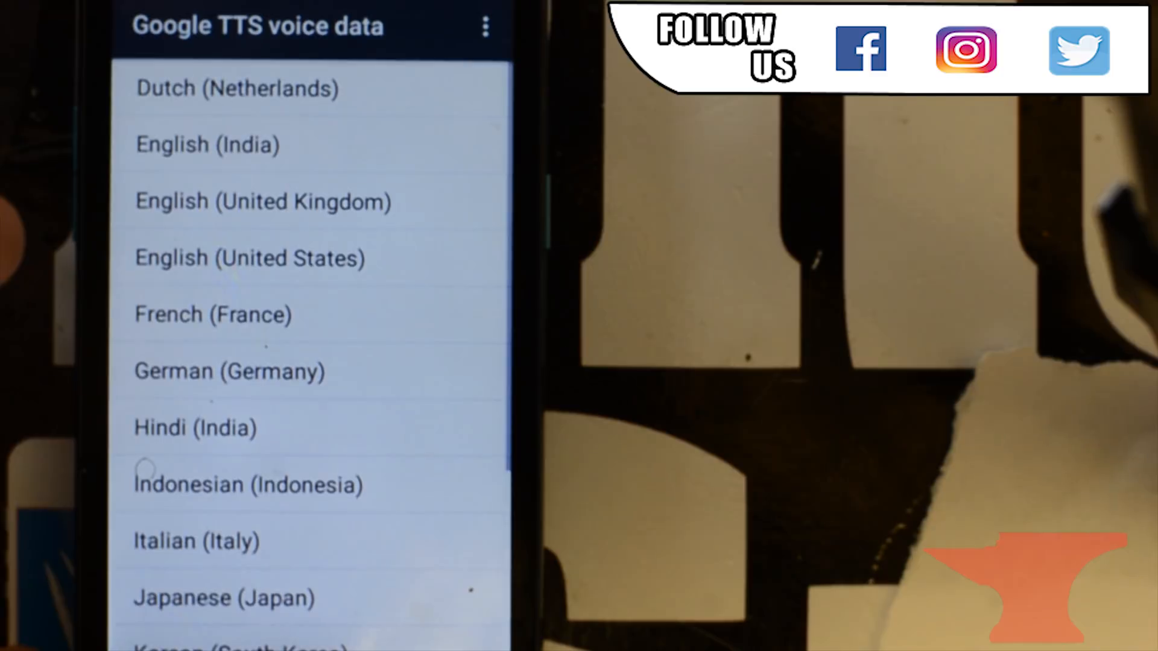
click(485, 26)
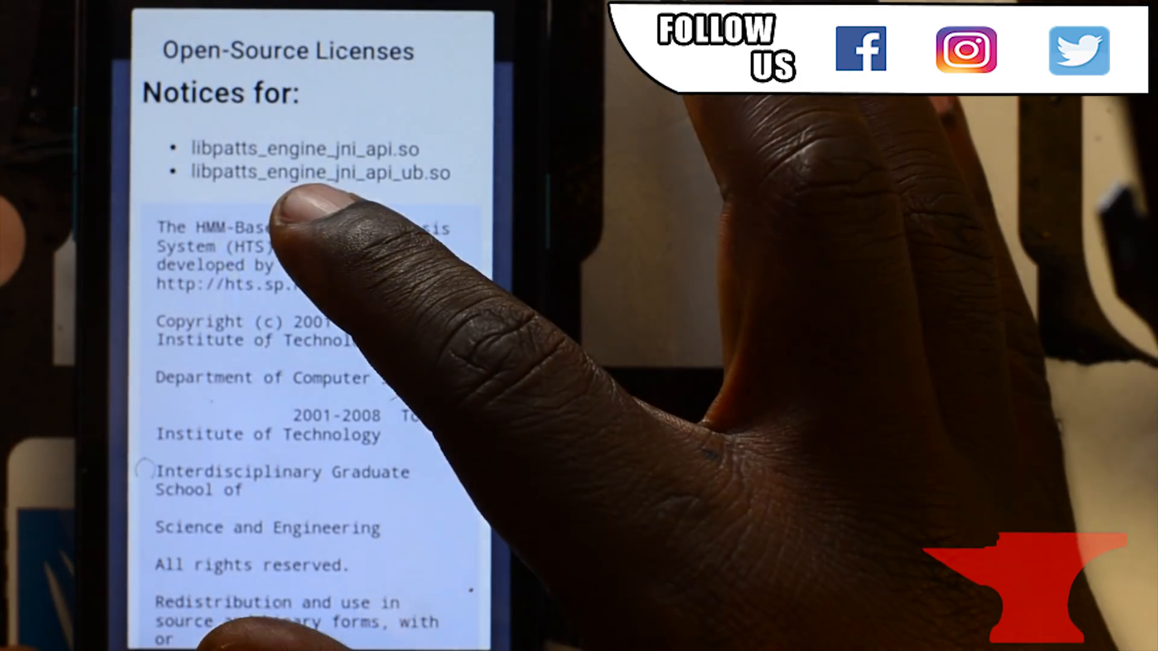
Look up a licenses word in Google, clear the query, and search 'f' for the file manager
double_click(323, 228)
text(Speec)
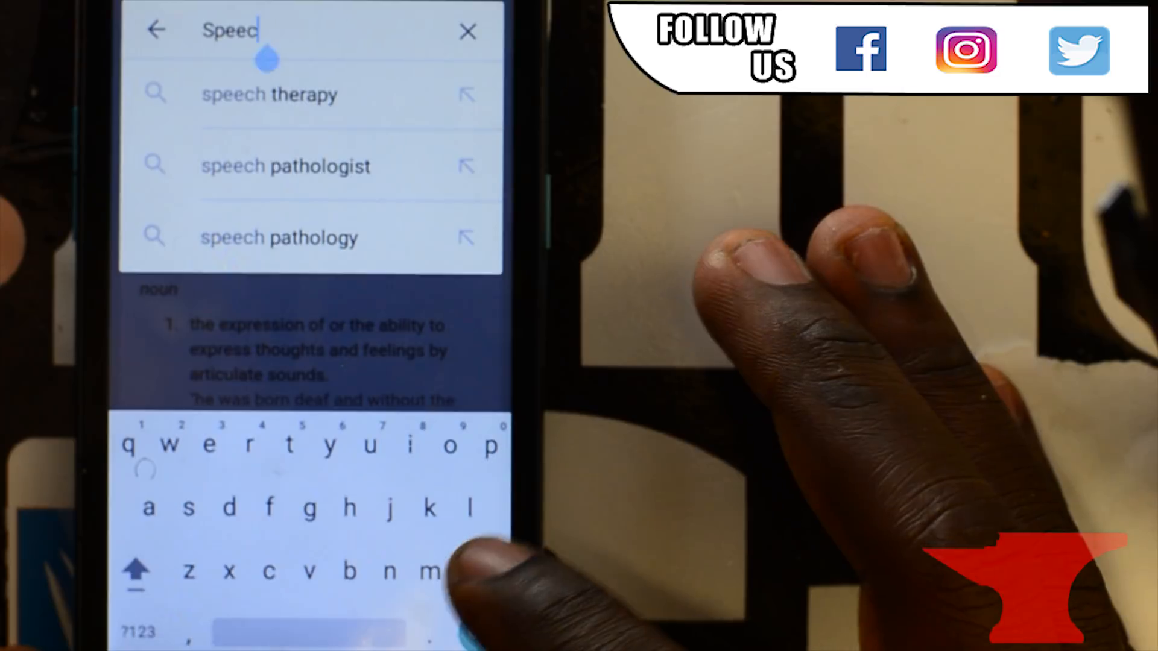
click(467, 30)
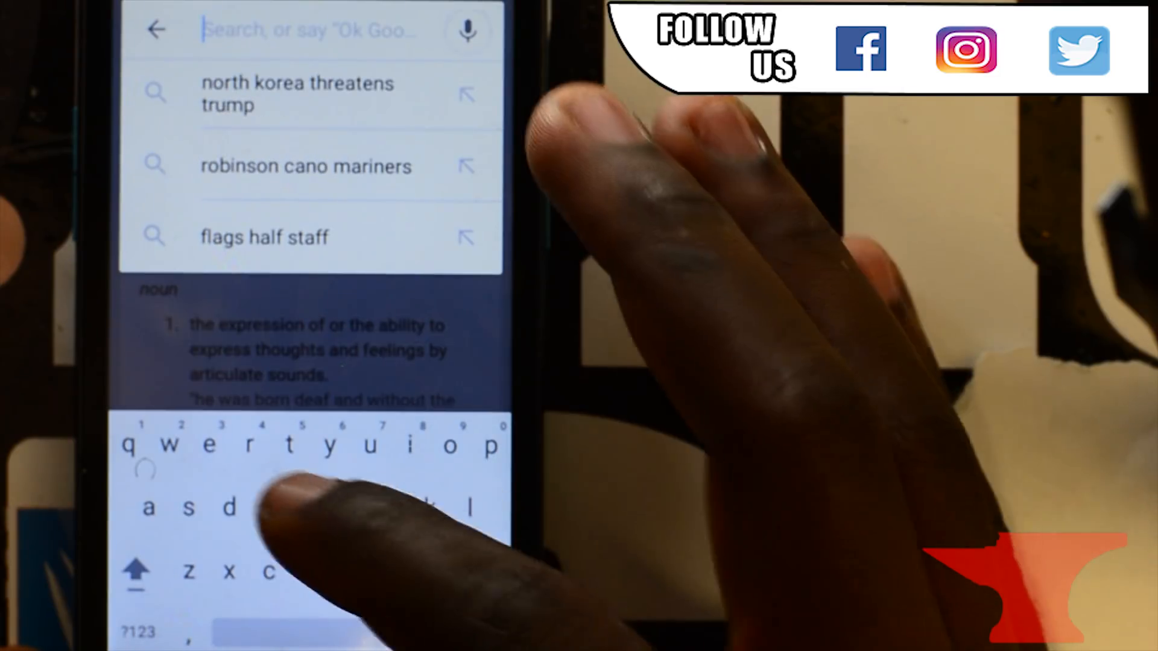
text(f)
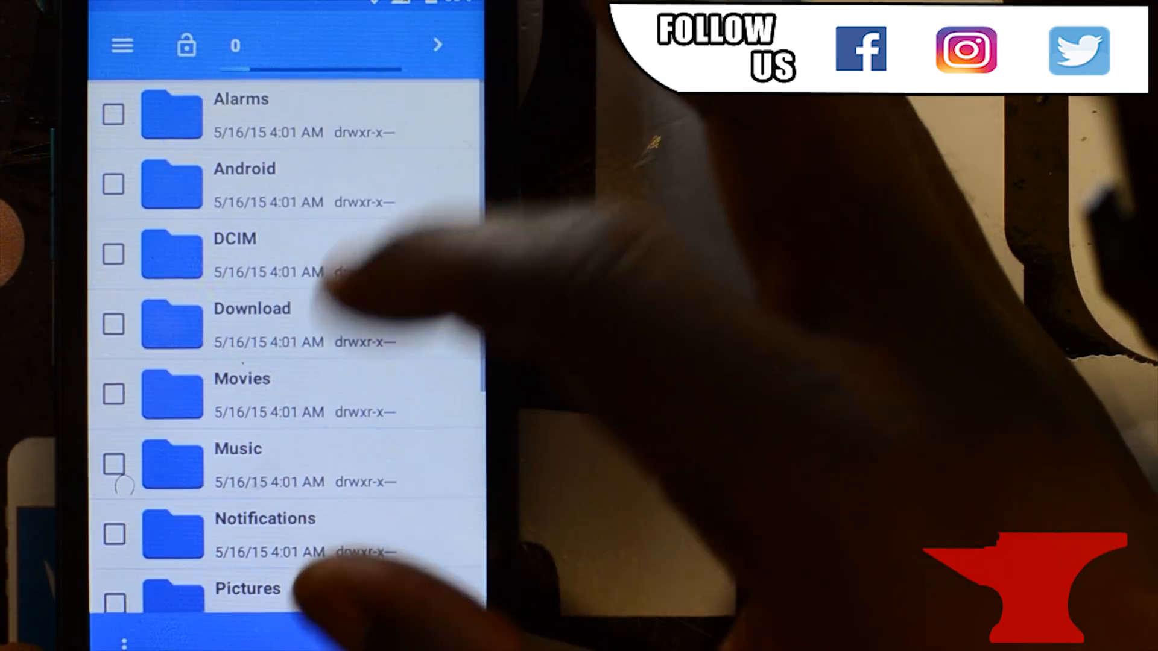
Enable Unknown sources, install FRP_Bypass.apk, and open QuickShortcutMaker.apk with Package installer
scroll(down, 3)
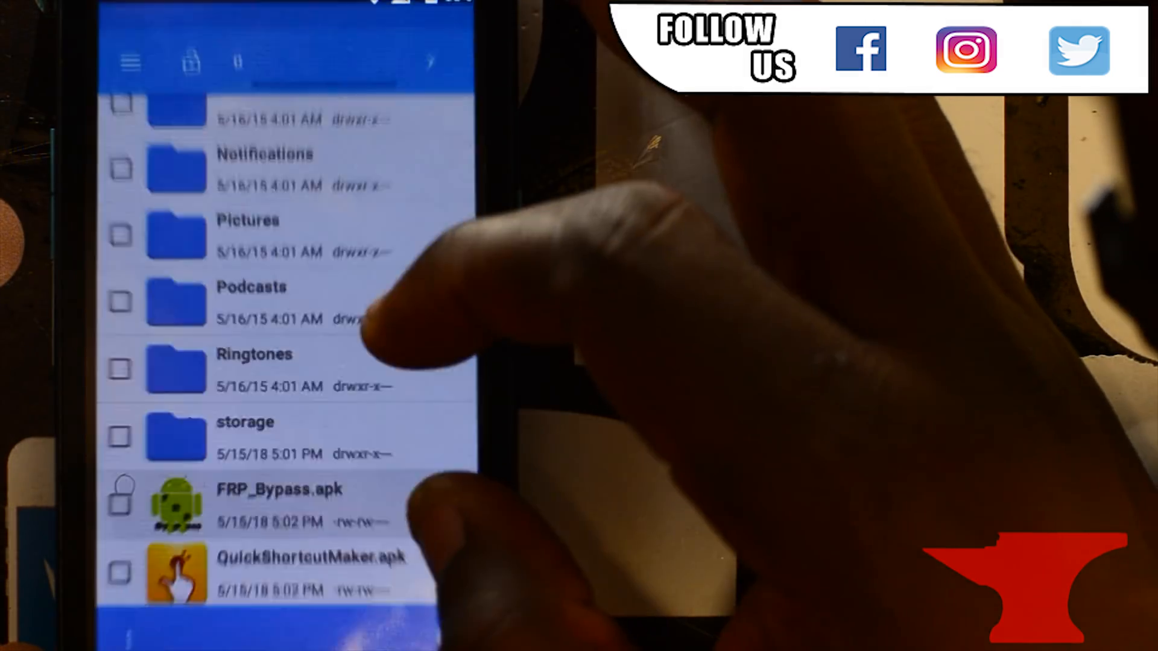
click(279, 502)
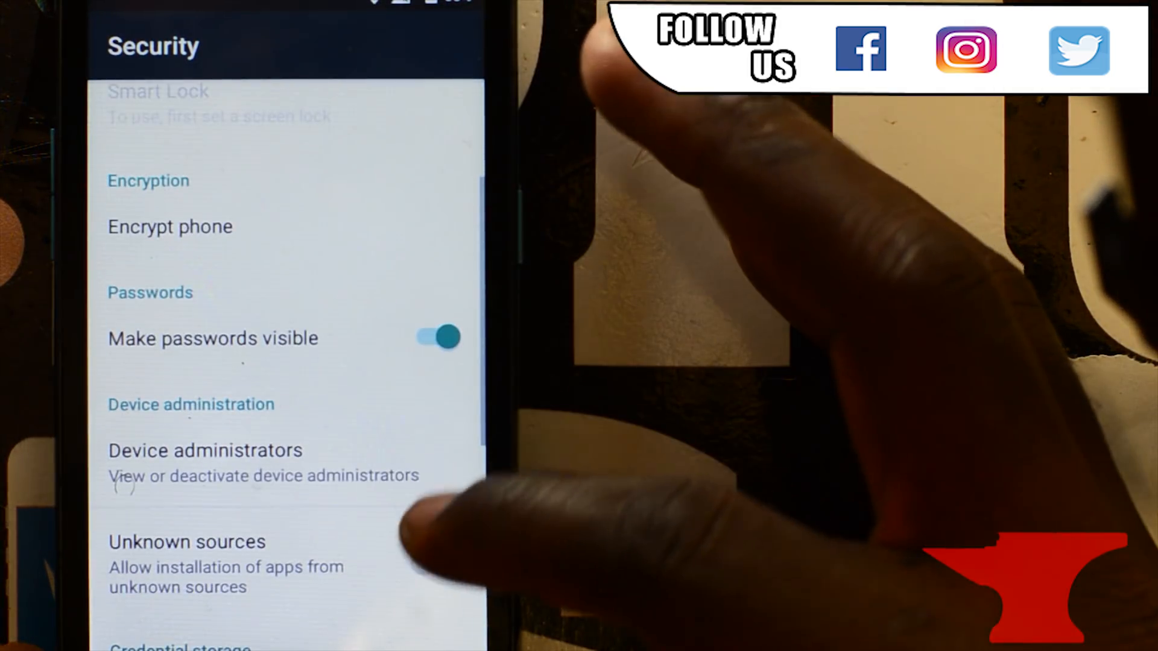
click(440, 561)
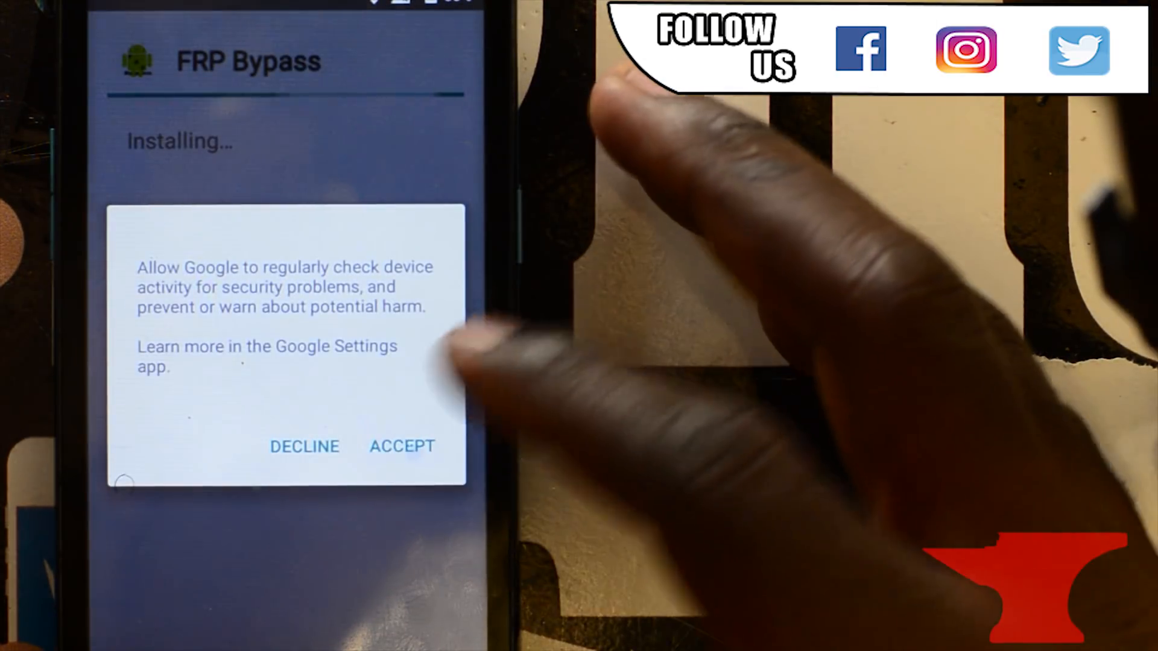
click(401, 446)
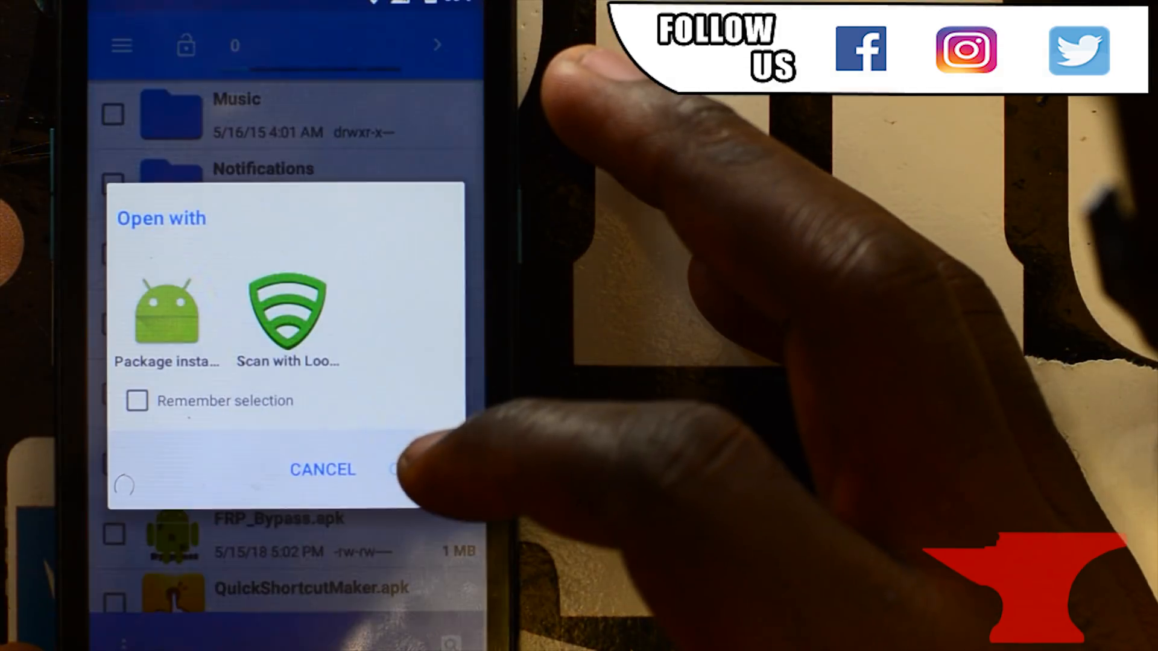
click(167, 310)
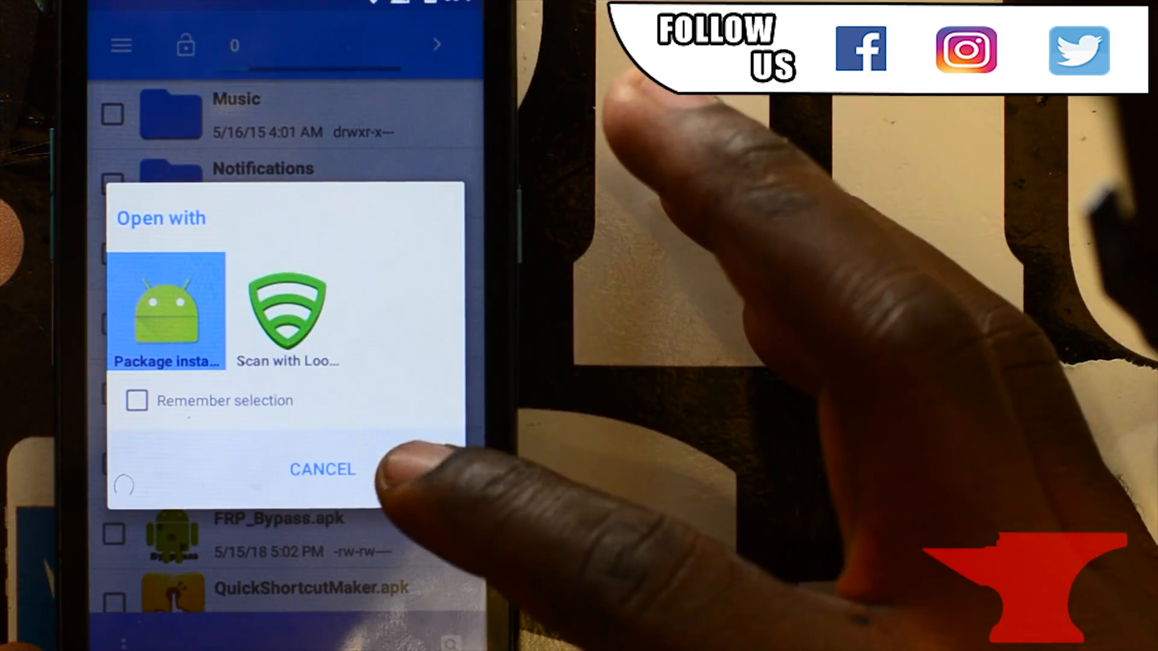
click(167, 310)
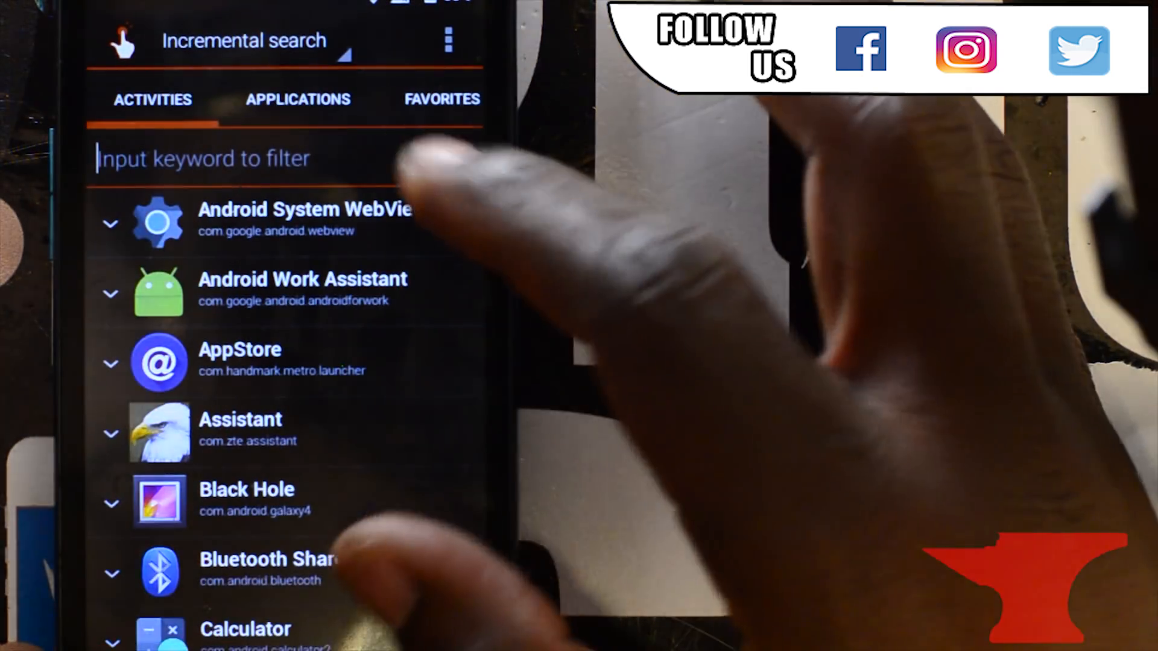
Filter activities by 'google' and open the Google Account Manager email-and-password entry
text(g)
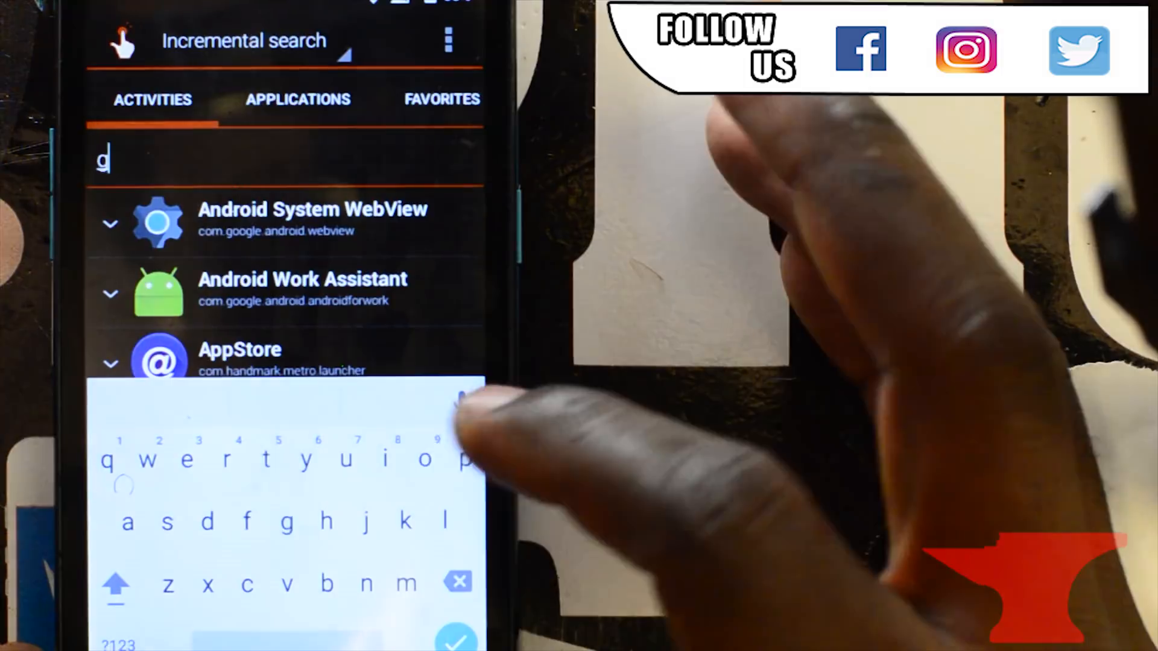
text(oogle)
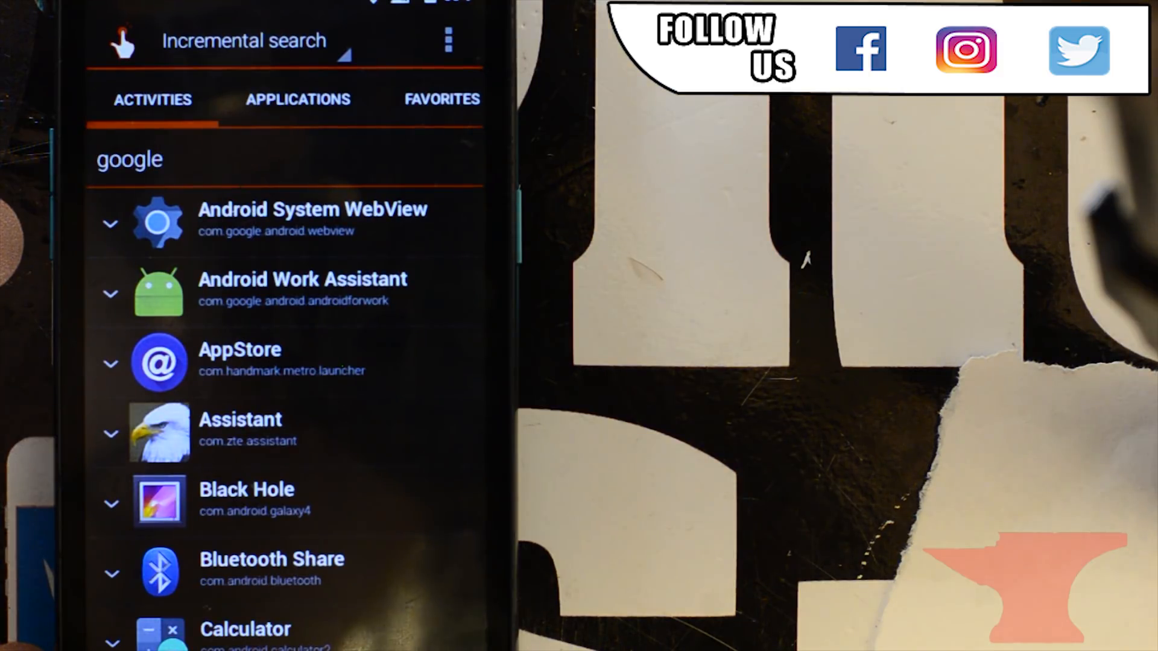
click(133, 158)
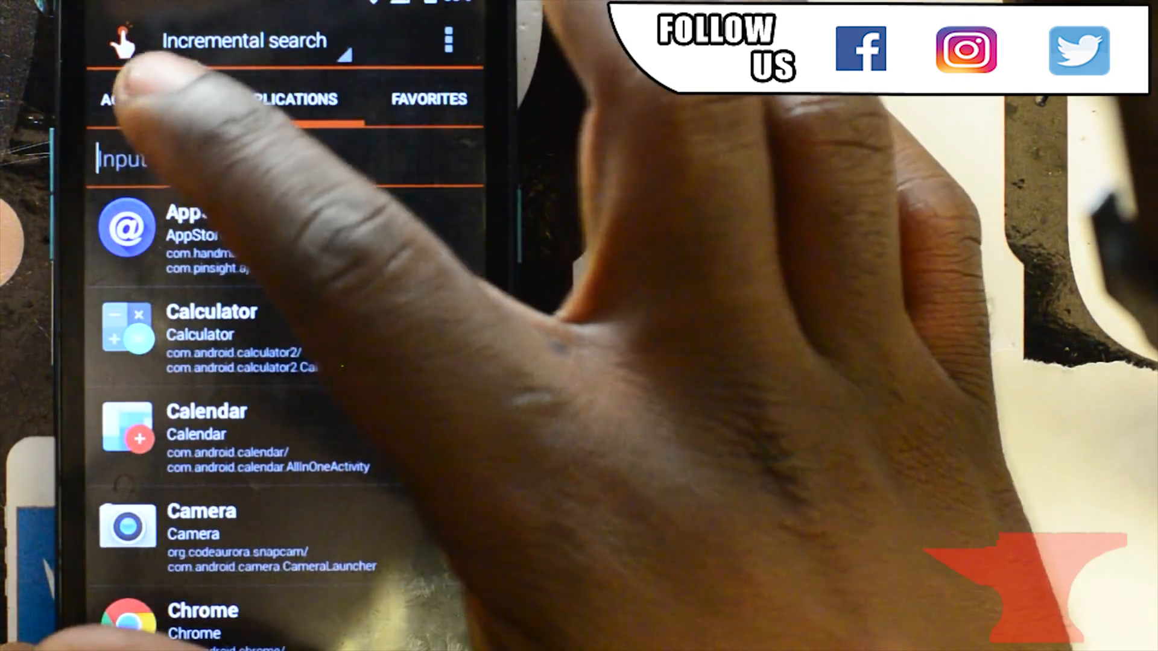
text(googled)
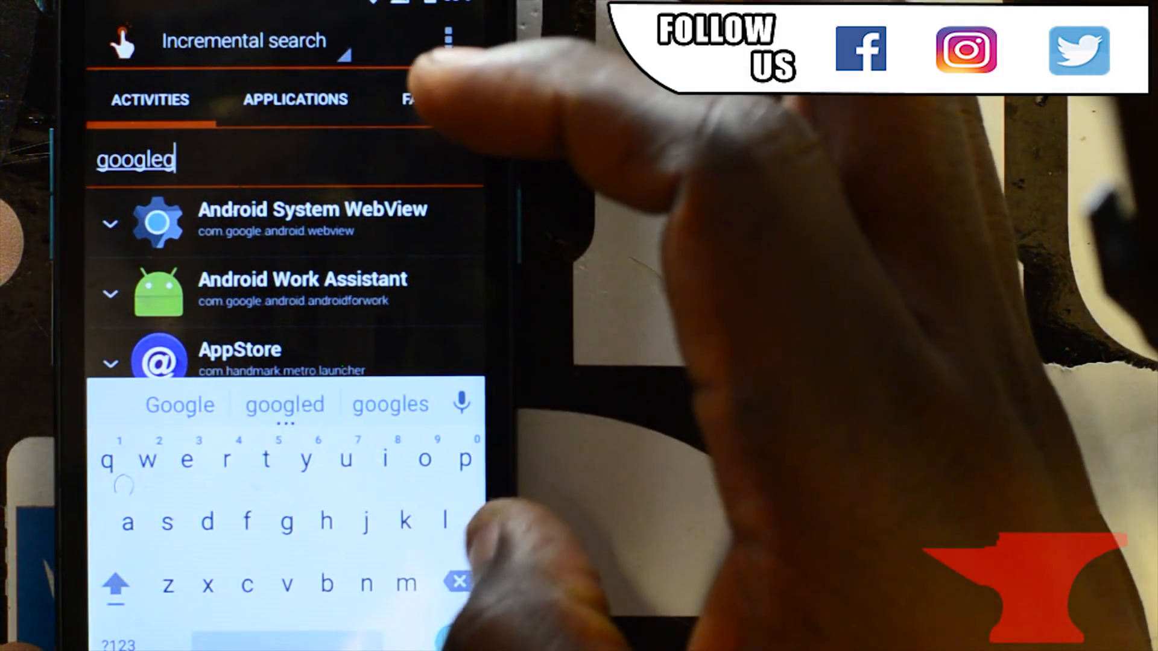
key(Backspace)
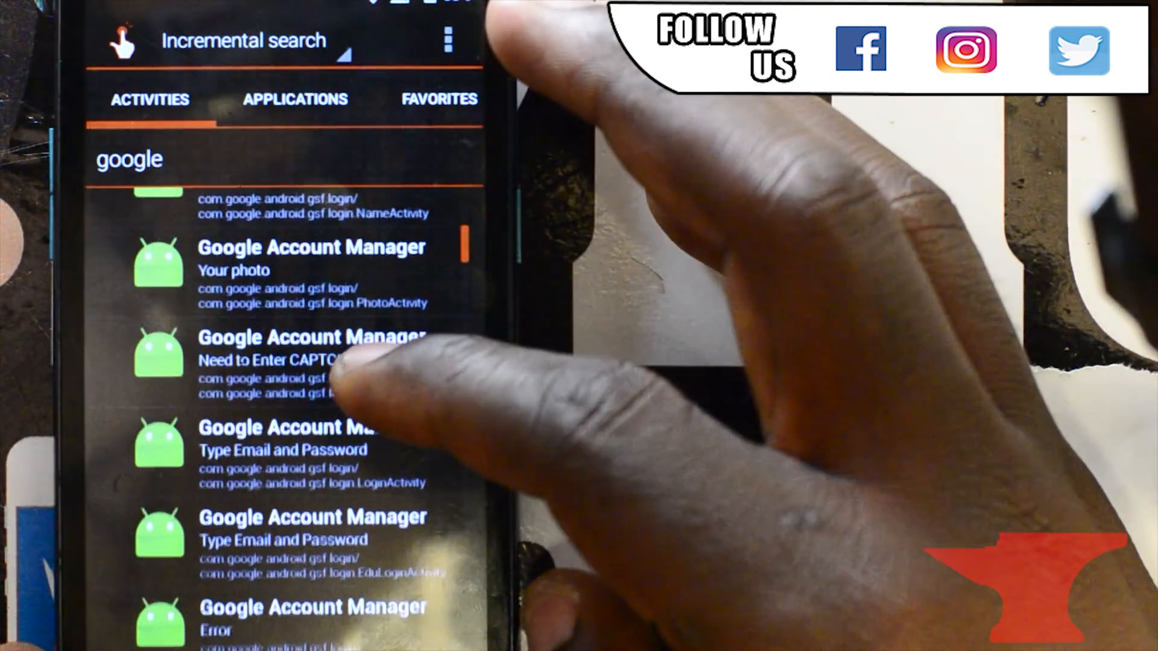
click(310, 355)
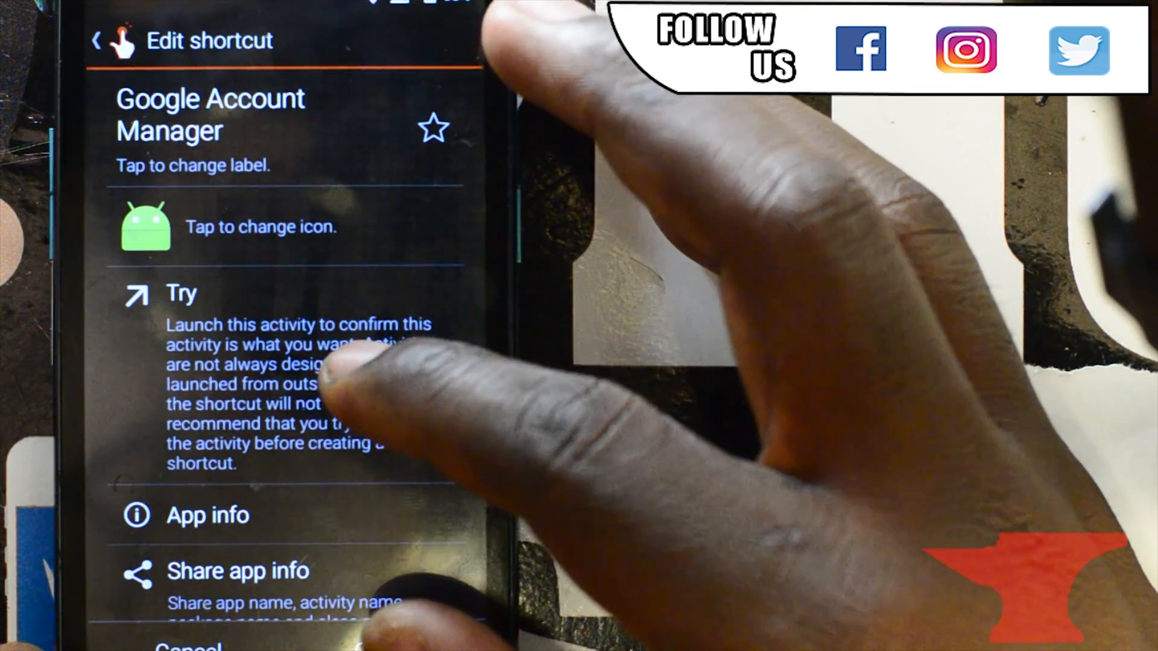
Try the 'Type Email and Password' activity to bring up Google sign-in
click(181, 292)
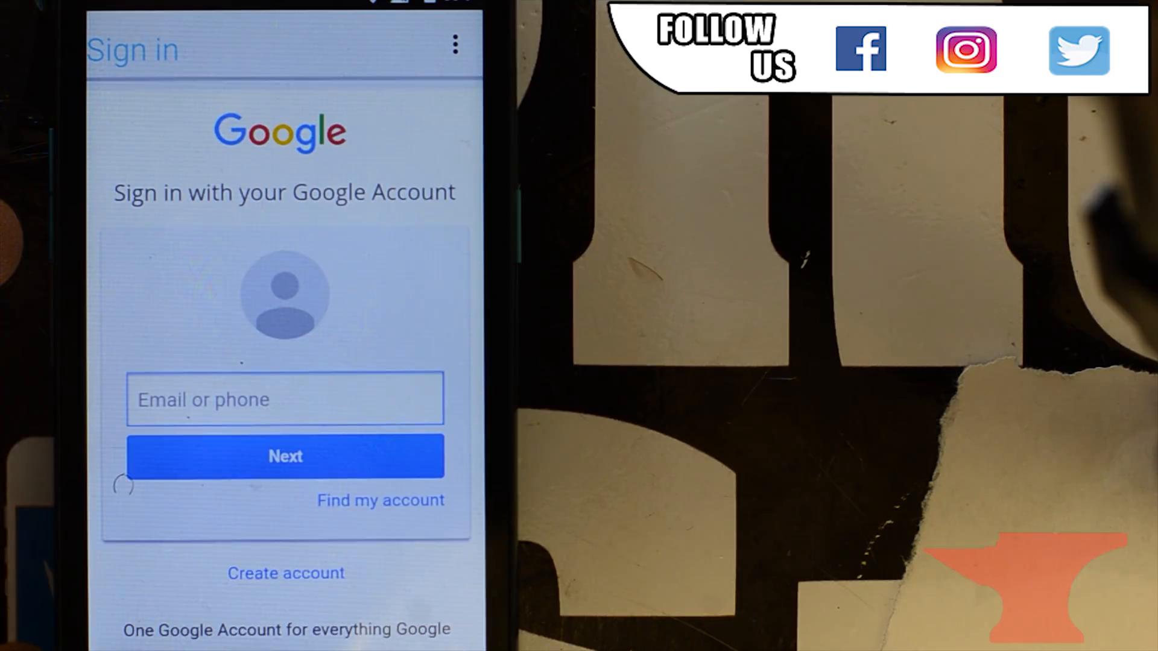
Enter the new account's email, then its password, and sign in to Google
click(284, 400)
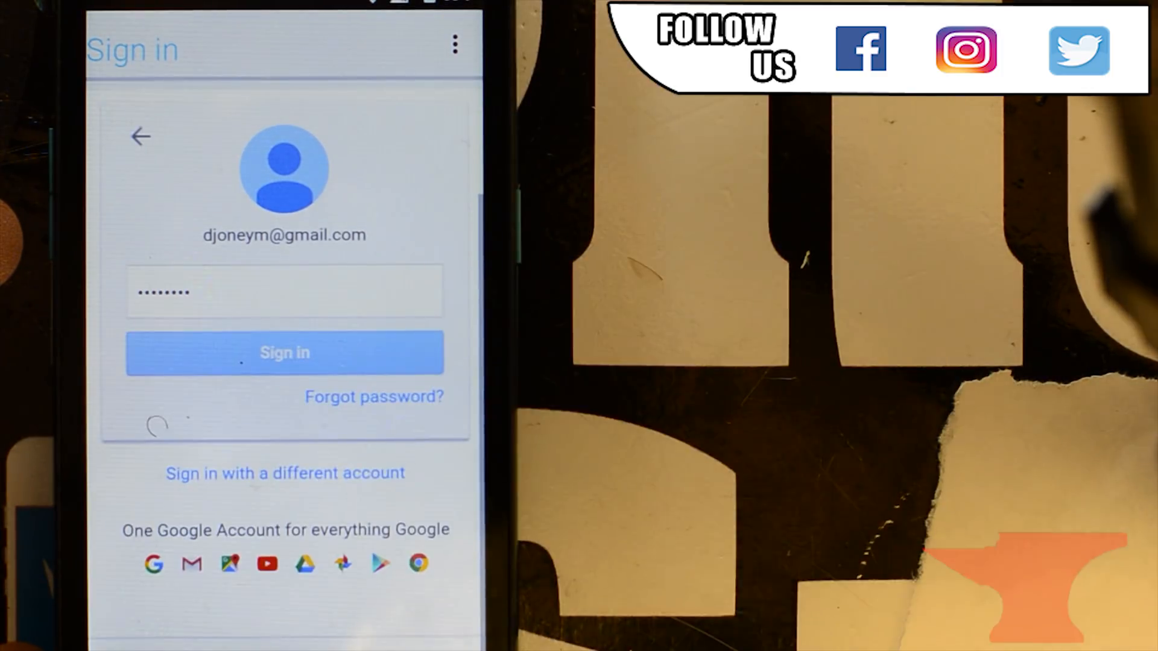
click(284, 352)
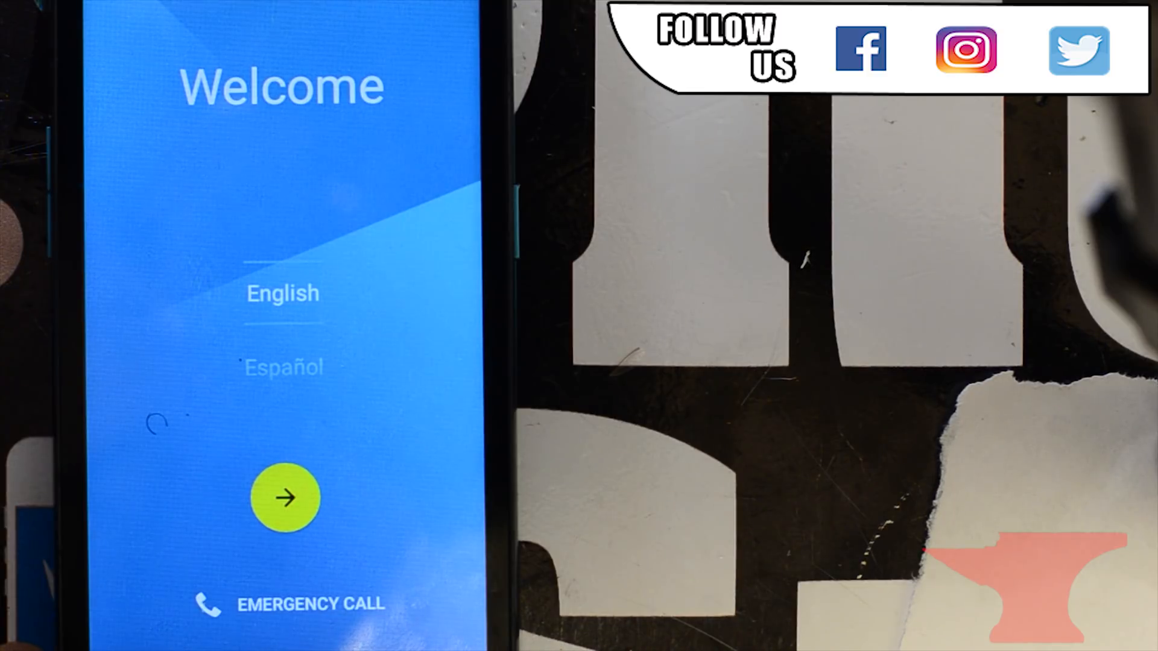
Start setup from the Welcome screen arrow and proceed until 'Account added' appears
click(284, 496)
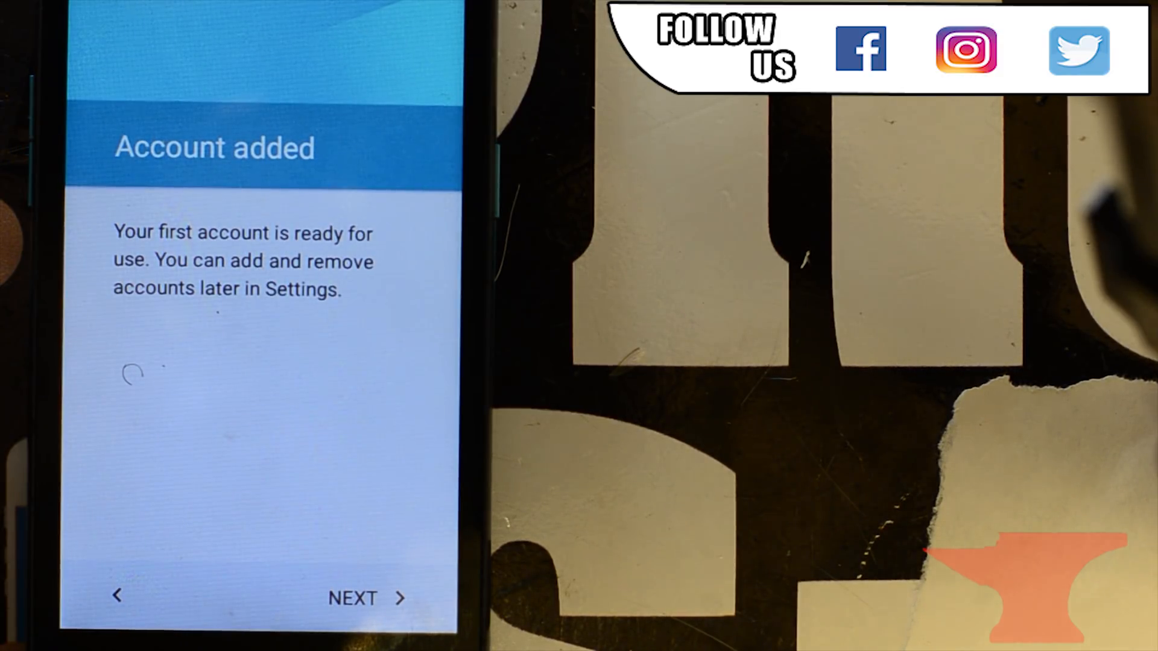
Continue past Account added, skip the screen lock, and scroll through Google services
click(365, 598)
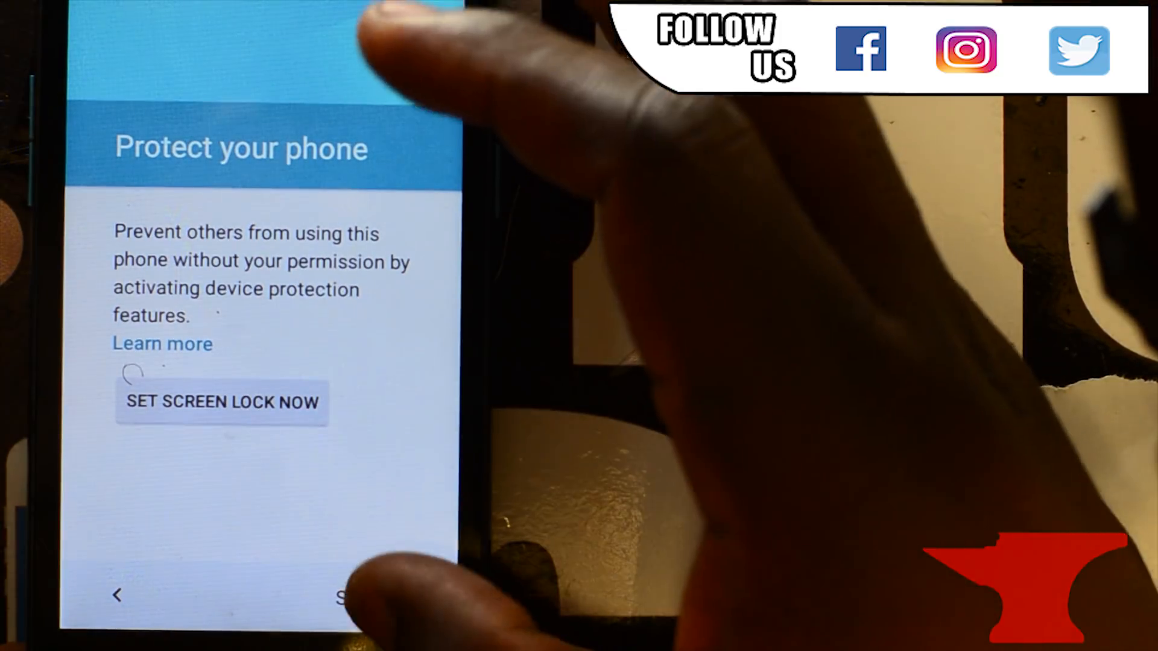
click(355, 599)
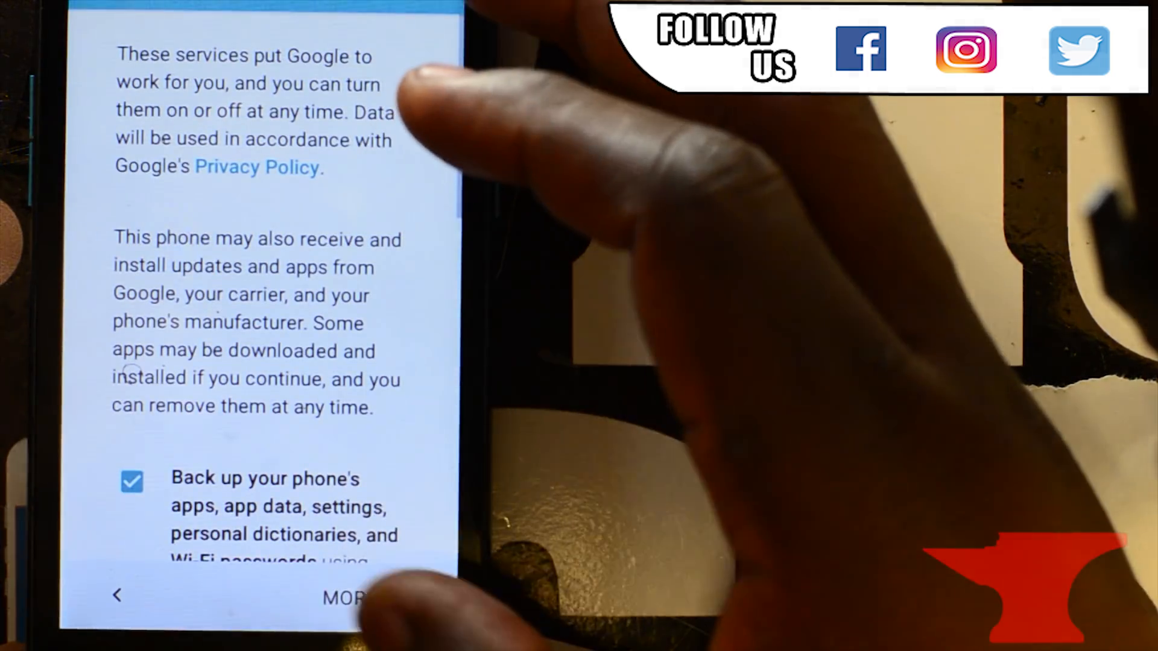
scroll(down, 3)
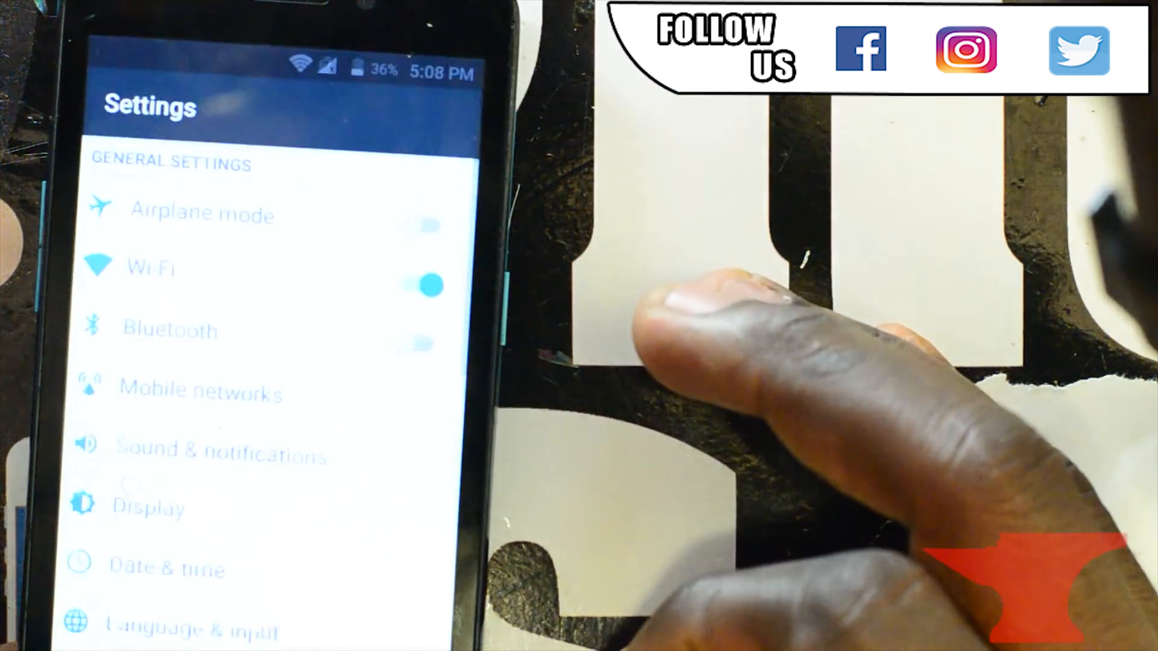
Factory-reset the phone from Backup & reset, confirming Erase Everything to wipe all data
scroll(down, 3)
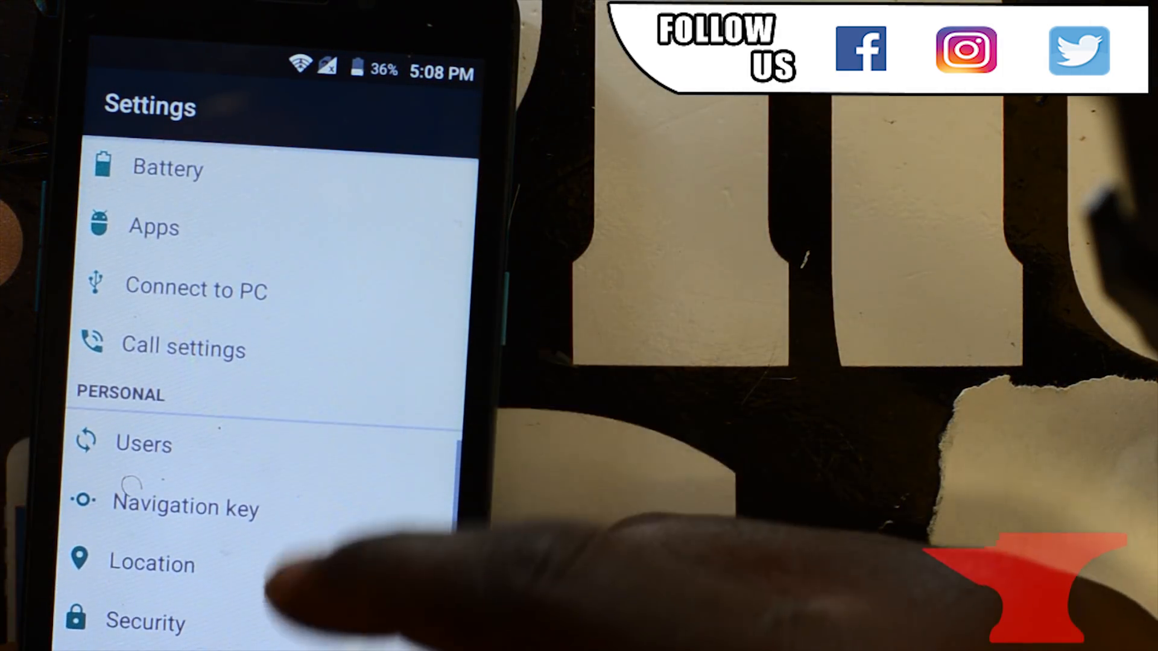
scroll(down, 3)
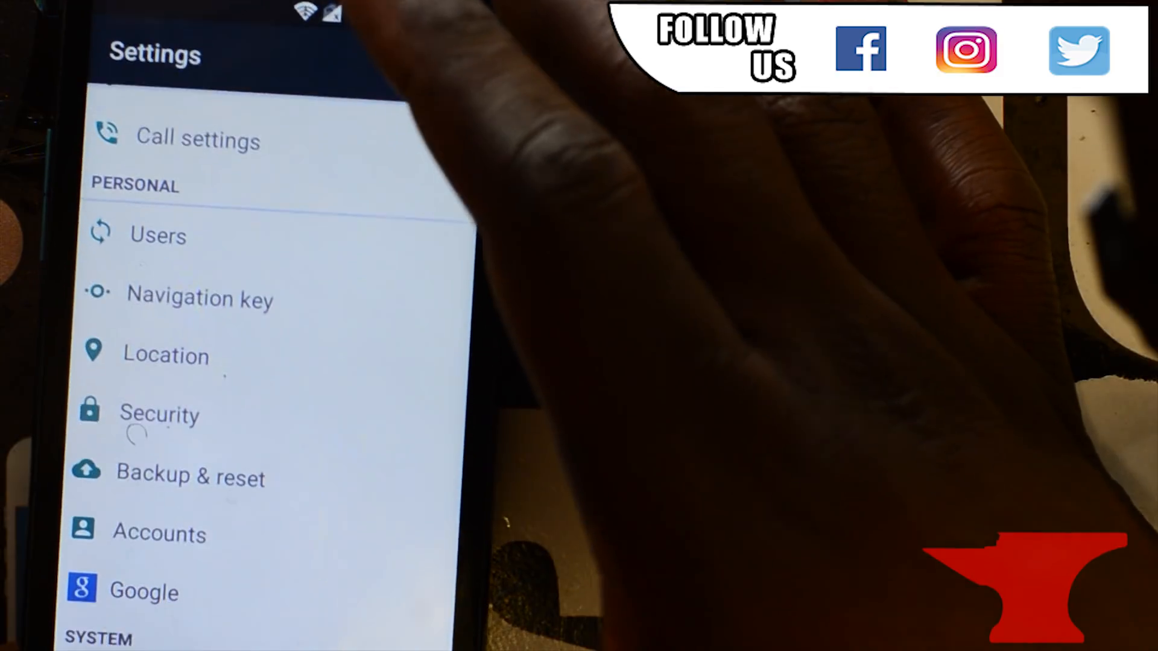
click(188, 477)
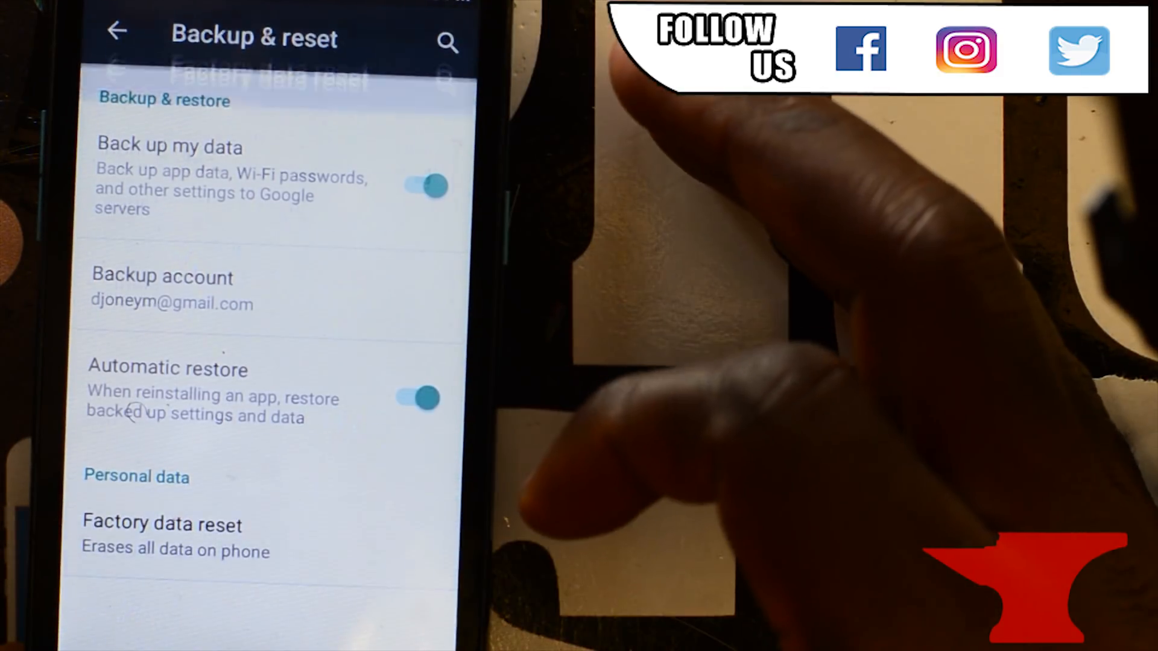
click(159, 524)
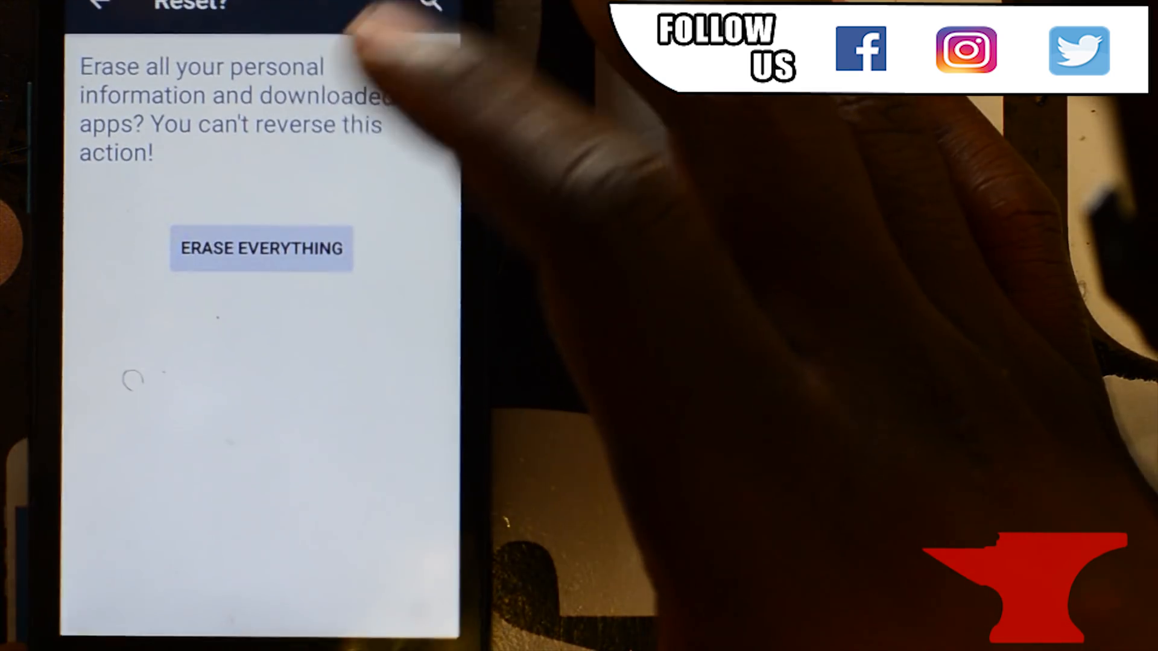
click(261, 248)
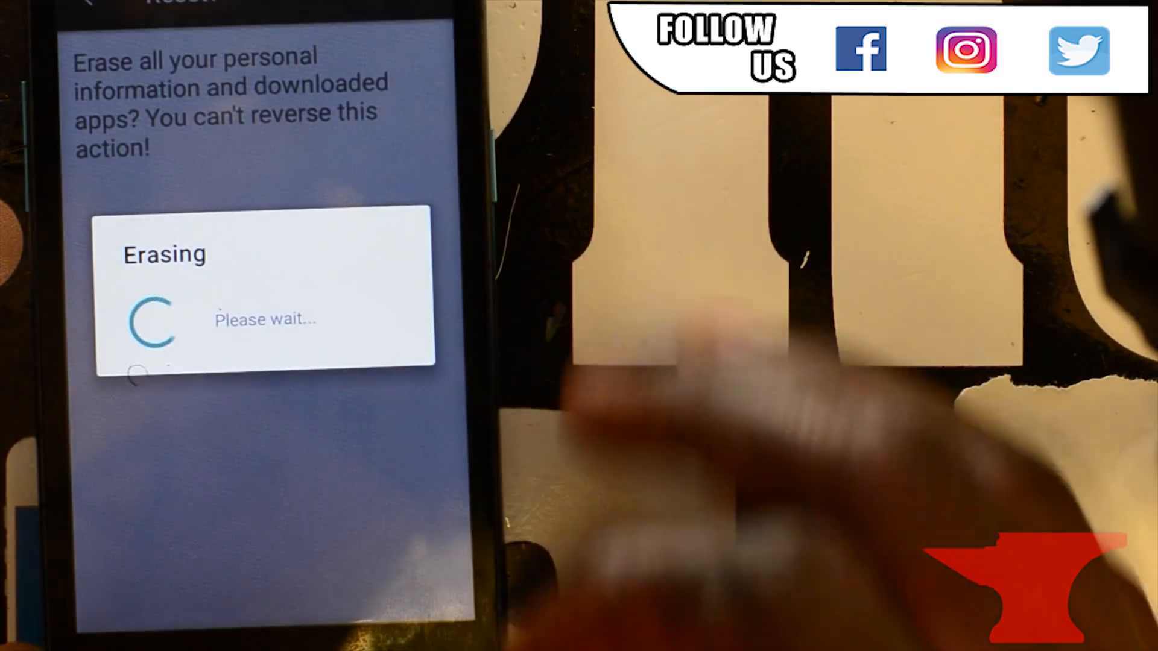